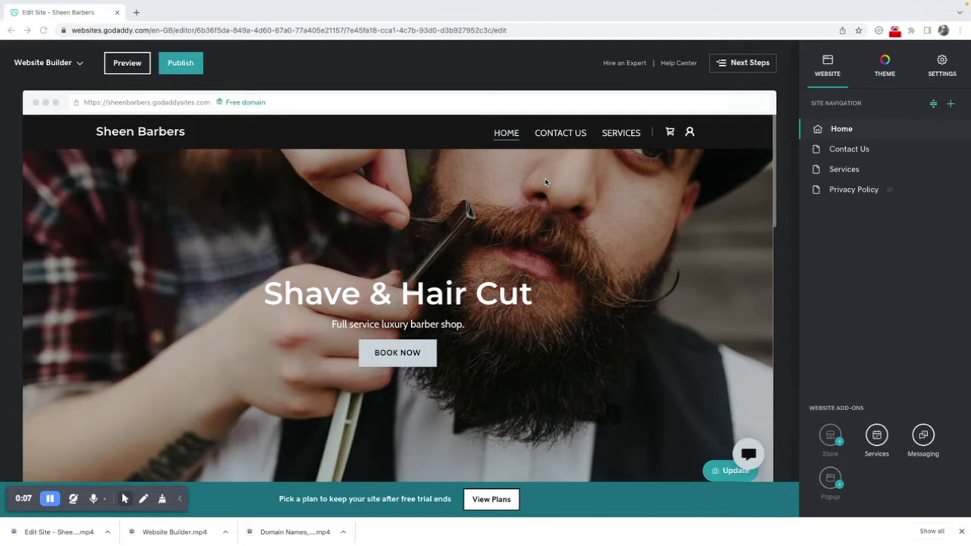
mouse_move(447, 171)
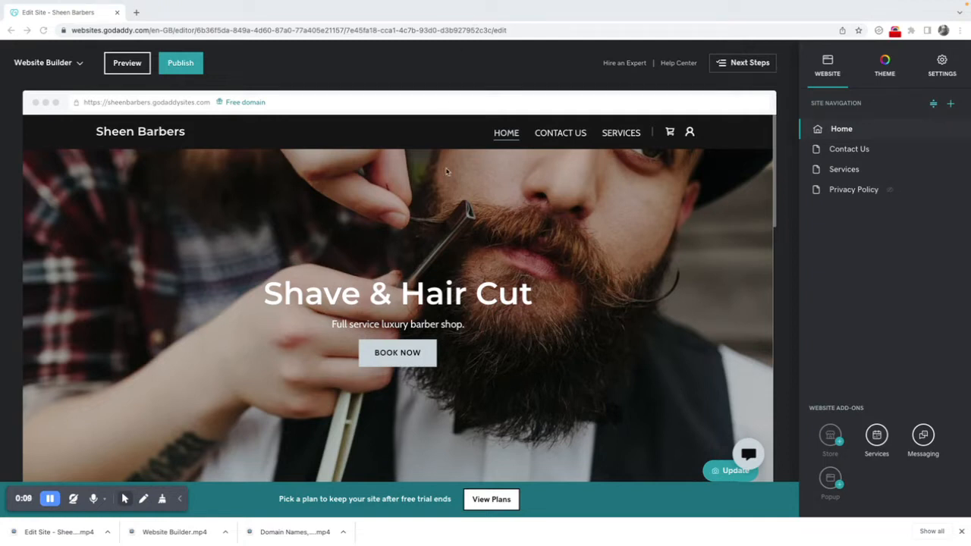
mouse_move(433, 201)
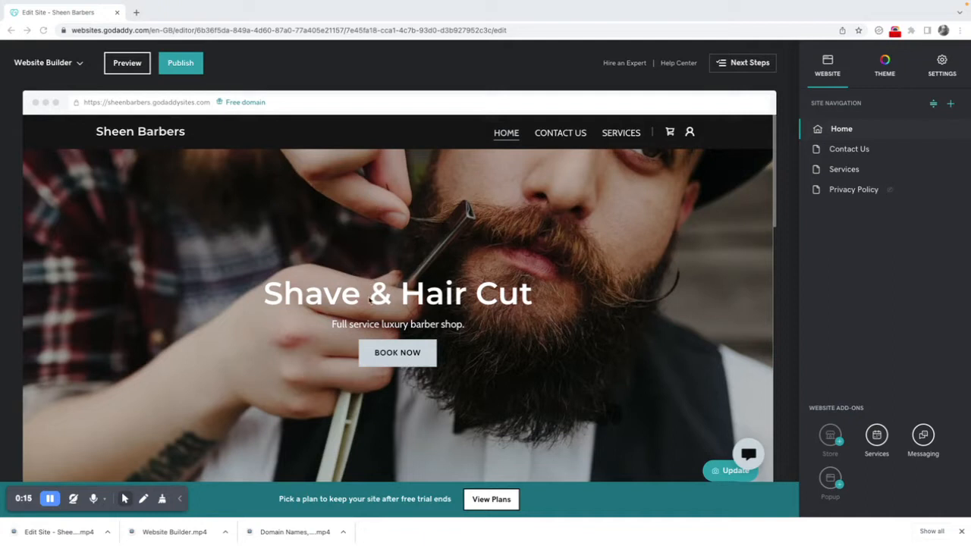
mouse_move(403, 256)
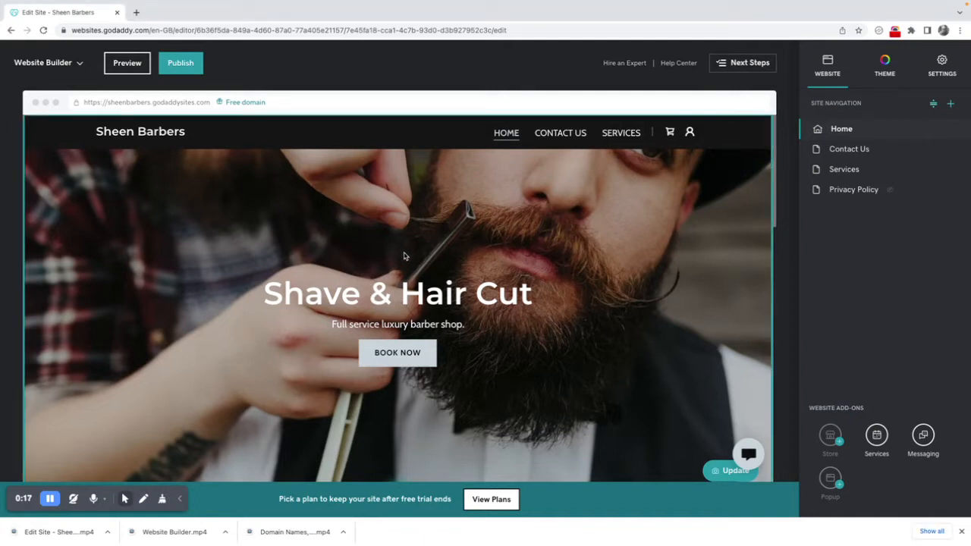
Edit the hero headline to read 'Shave and Hair Cut Stylists'.
left_click(397, 294)
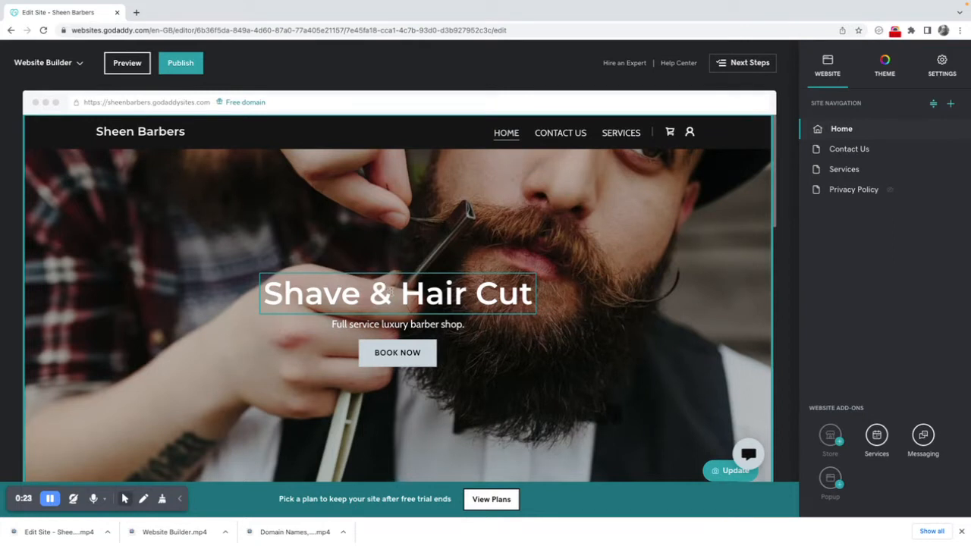
left_click(397, 293)
type("and")
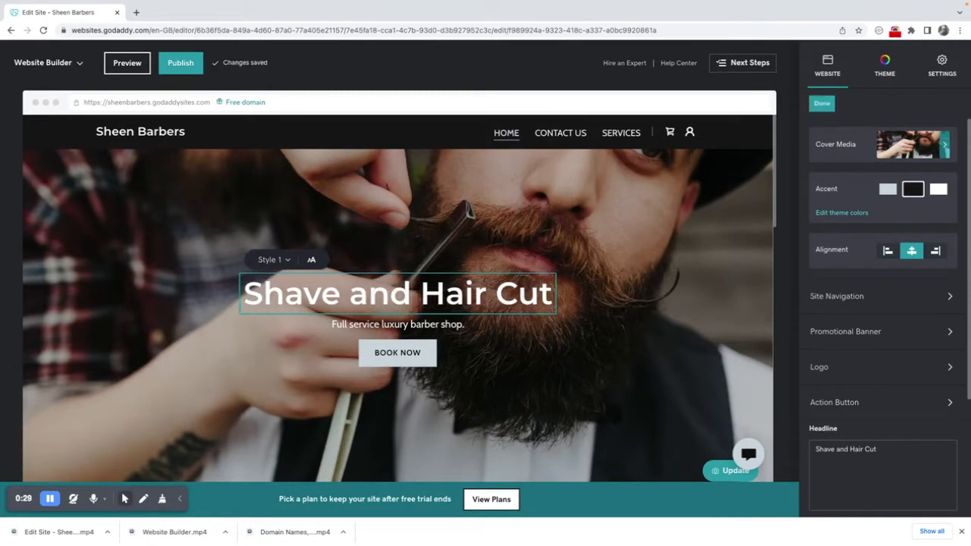
type("Stylists")
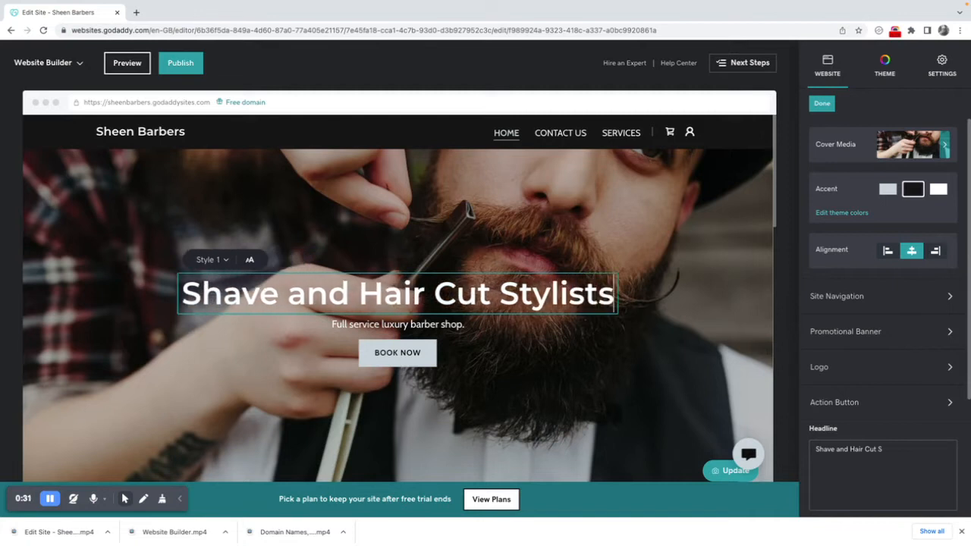
left_click(398, 324)
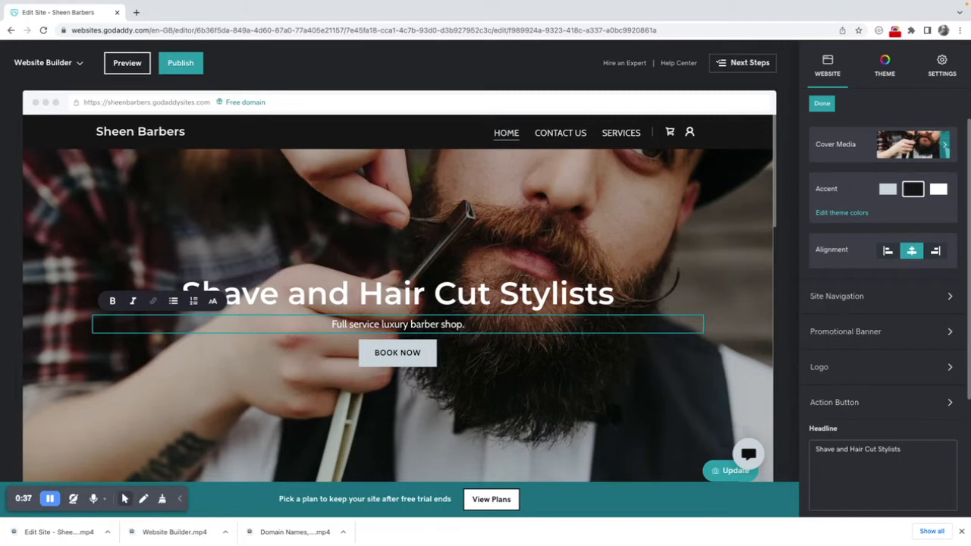
Append 'We have served customers for 25 years. We only sell the highest quality hair care products.' to the subtitle.
type("We have")
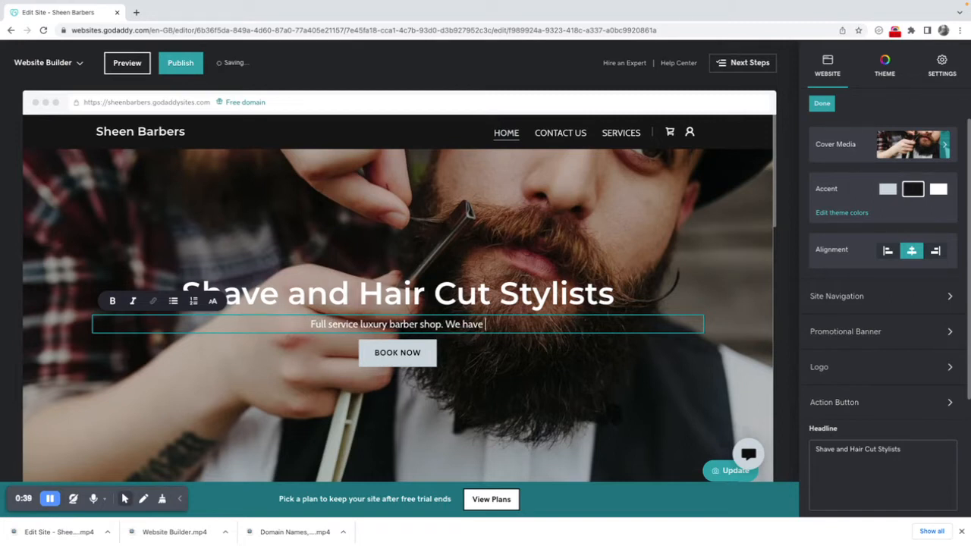
type("served customers for 25 ye")
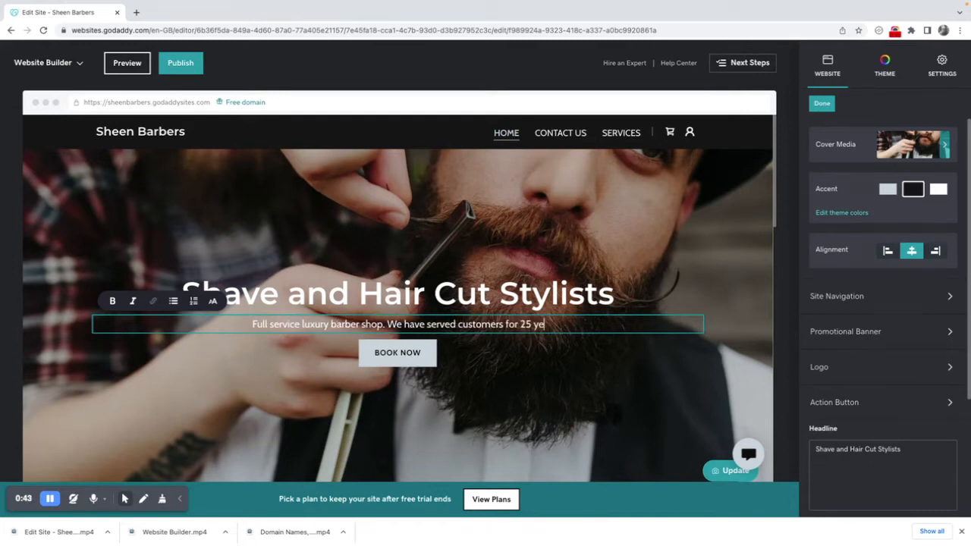
type("ars. We only")
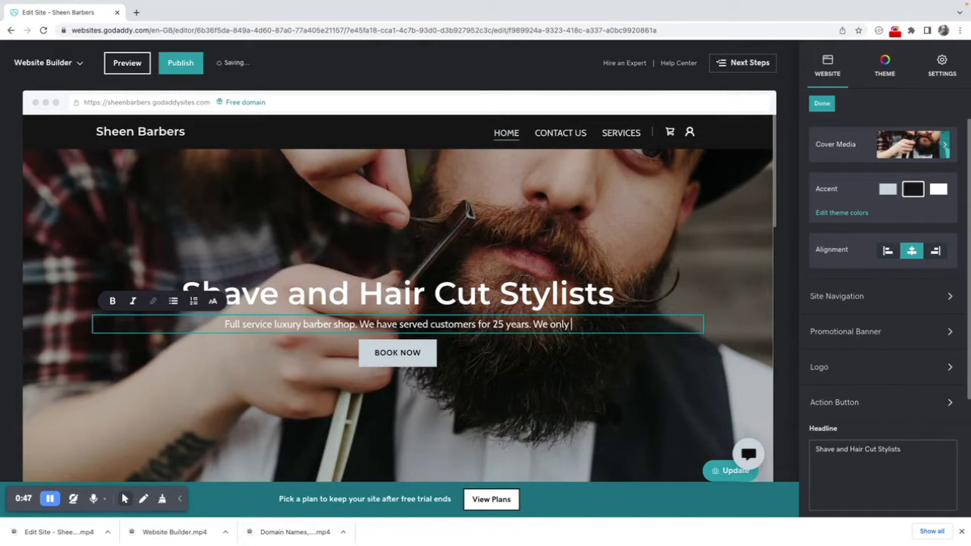
type("sell the highest")
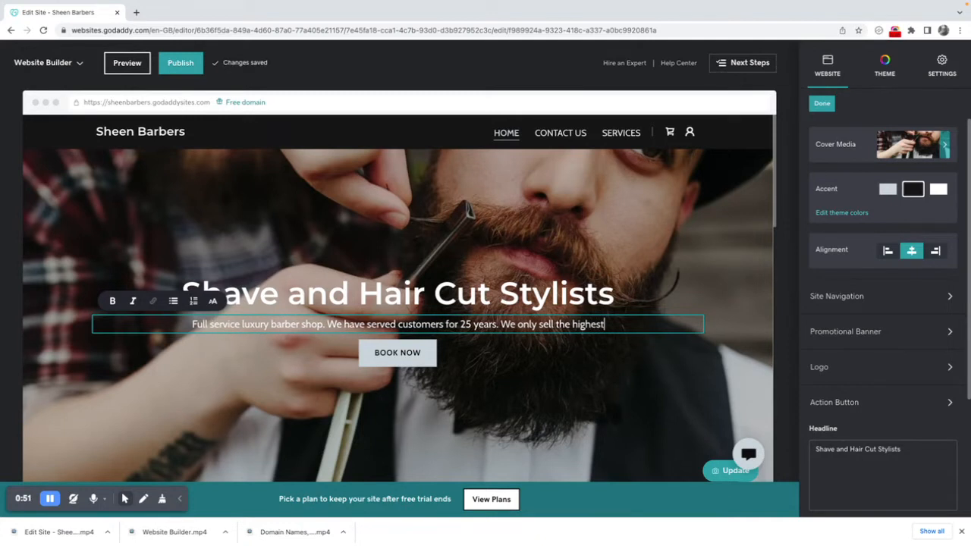
type("quality car")
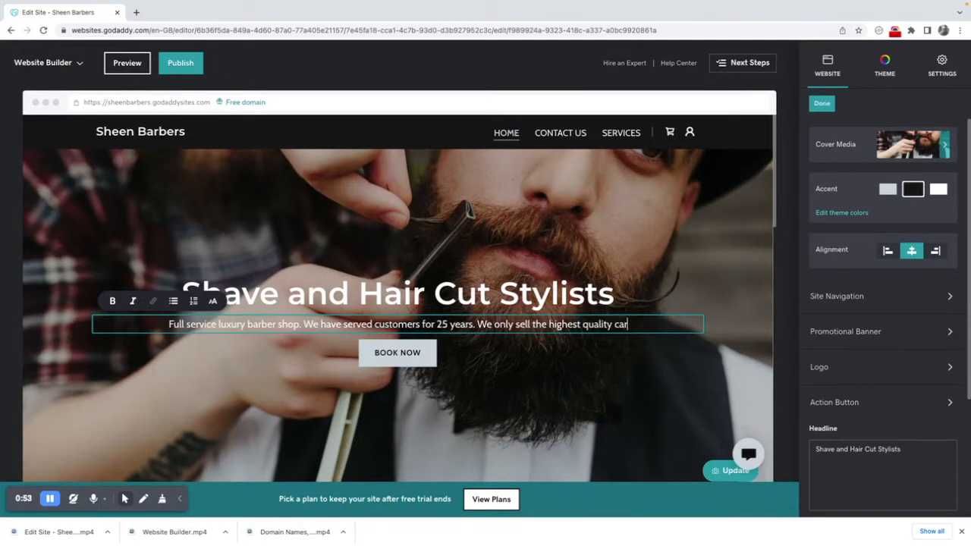
type("e")
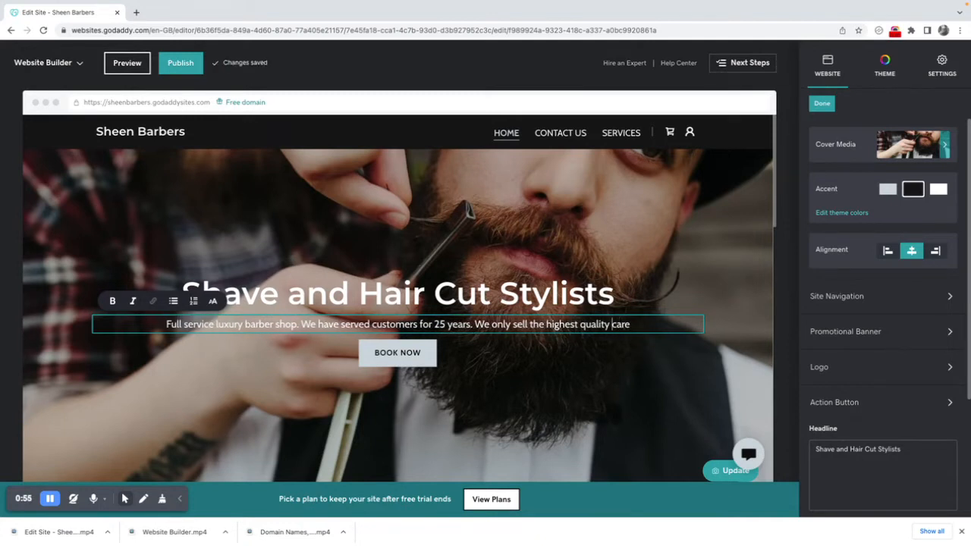
type("hair")
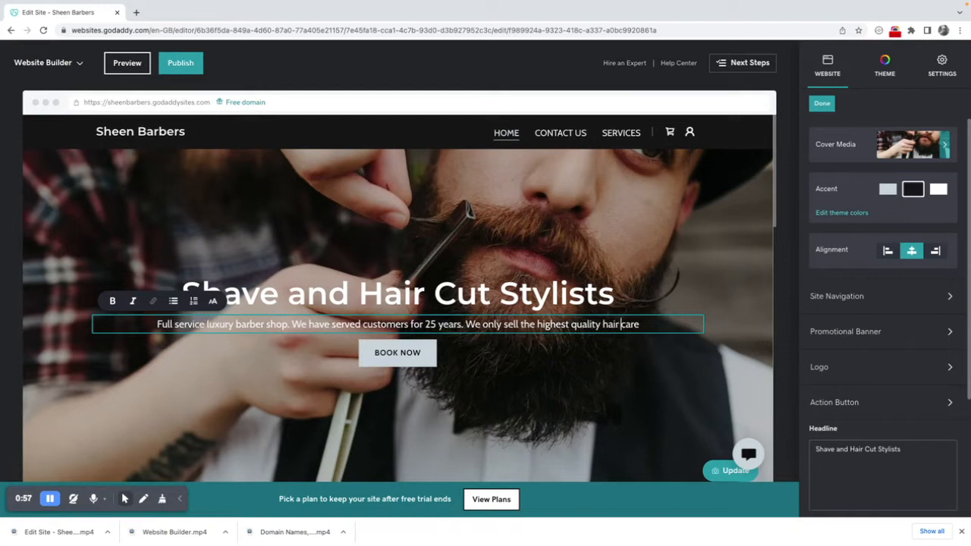
type("p")
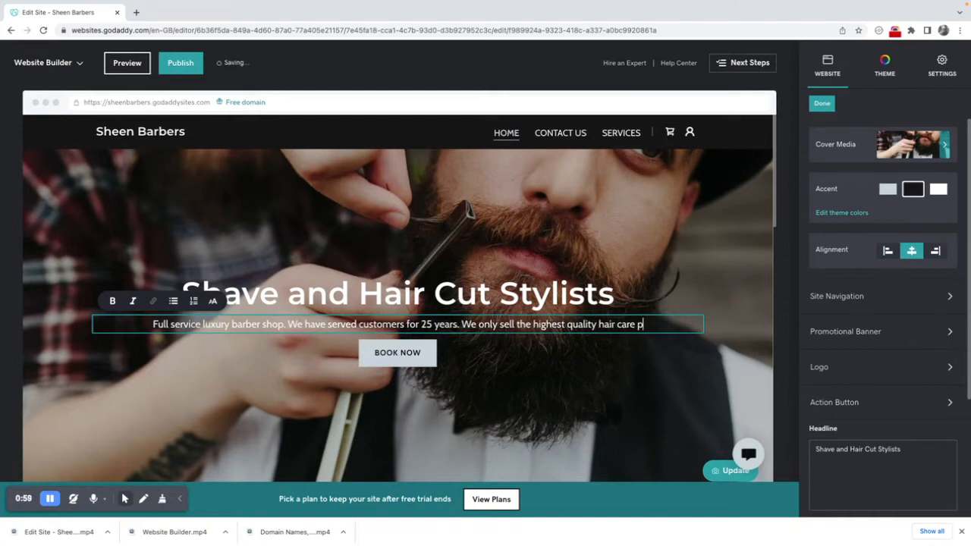
type("roducts.")
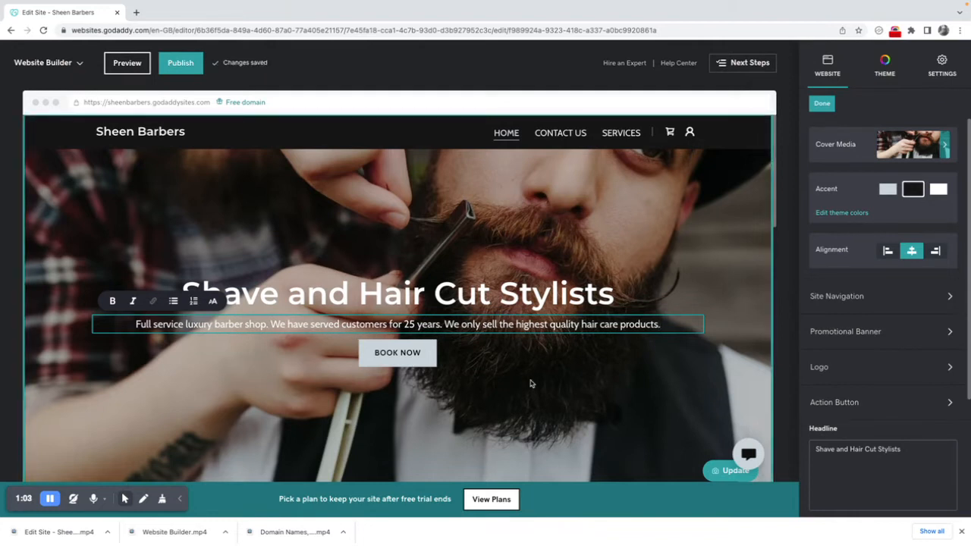
left_click(397, 294)
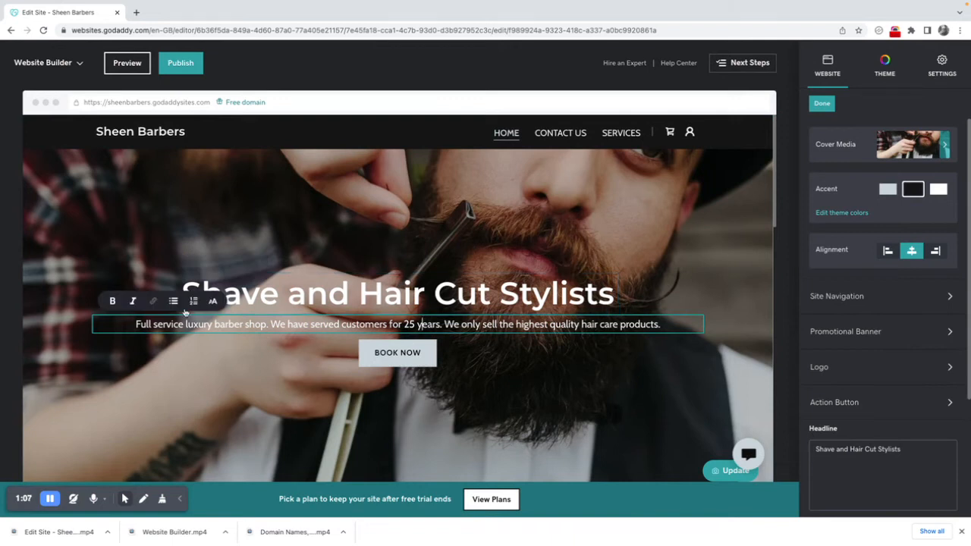
Format the hero subtitle as a bulleted list item.
left_click(173, 301)
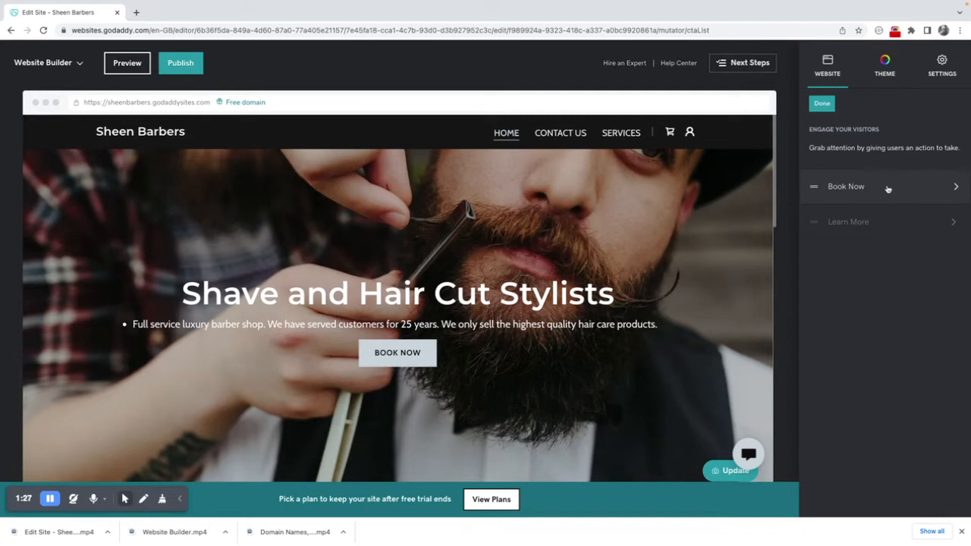
Relabel the hero's Book Now action button as 'Book Now for Best Prices'.
left_click(846, 186)
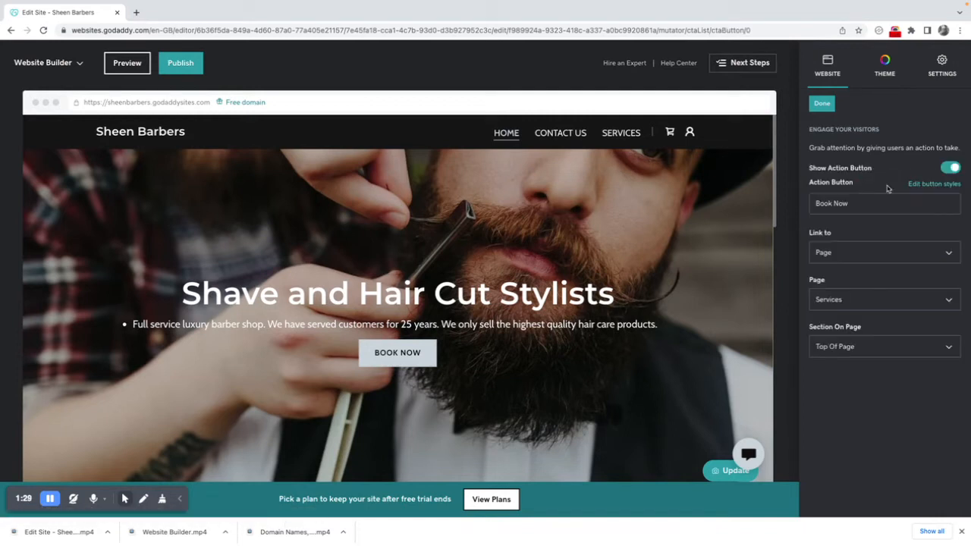
left_click(884, 204)
type(" for Best Pri")
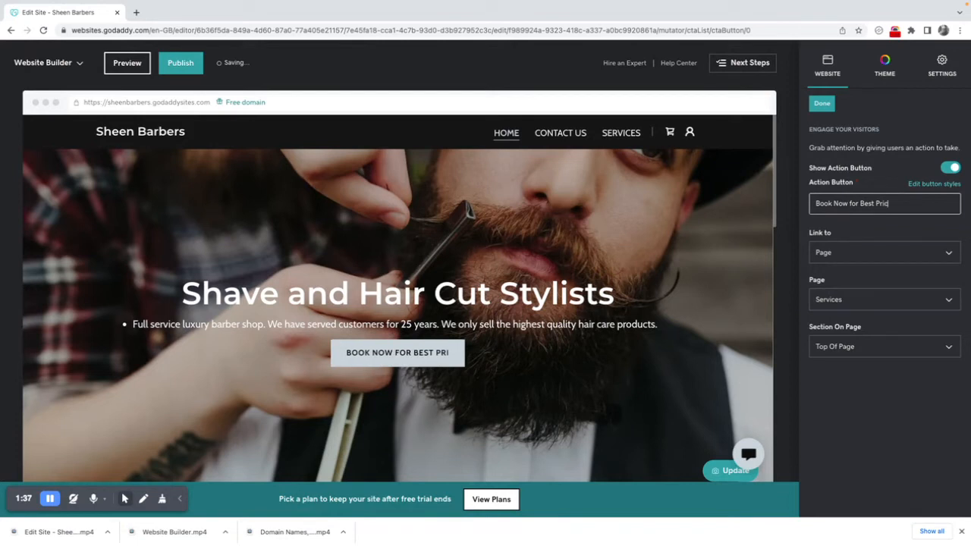
type("ces")
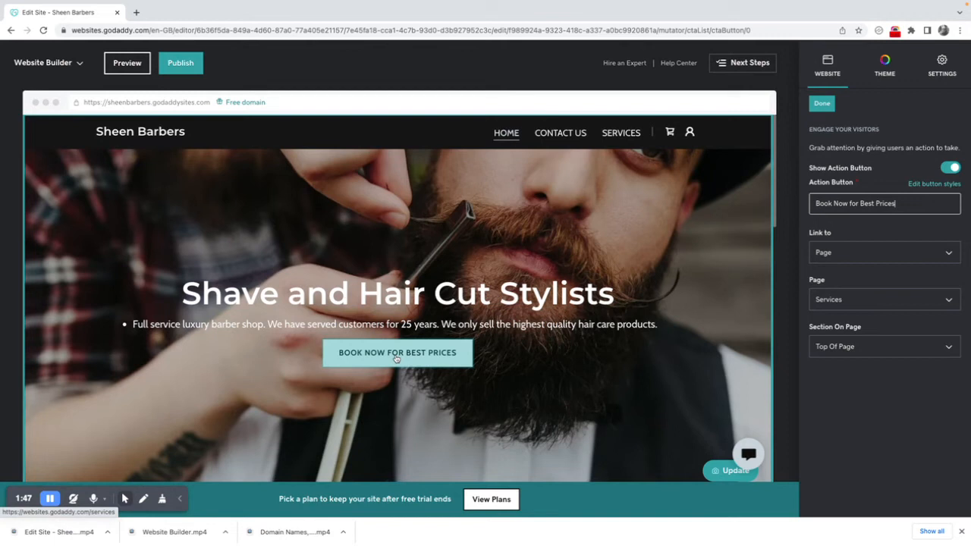
scroll("down", 3)
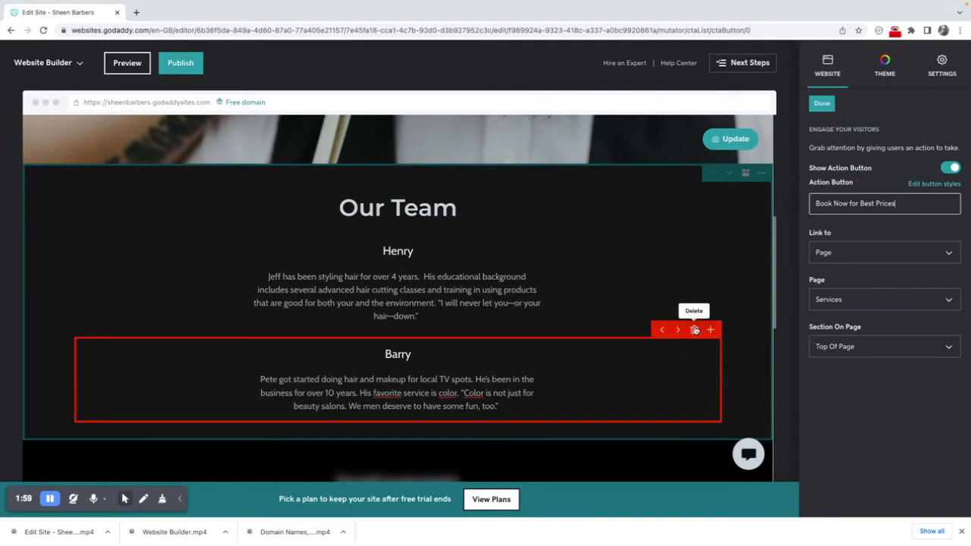
left_click(695, 329)
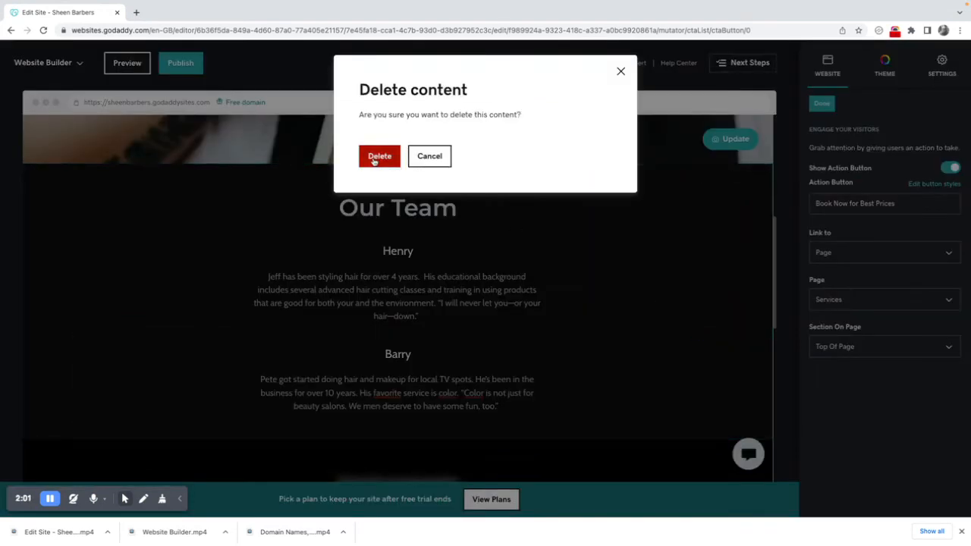
left_click(379, 155)
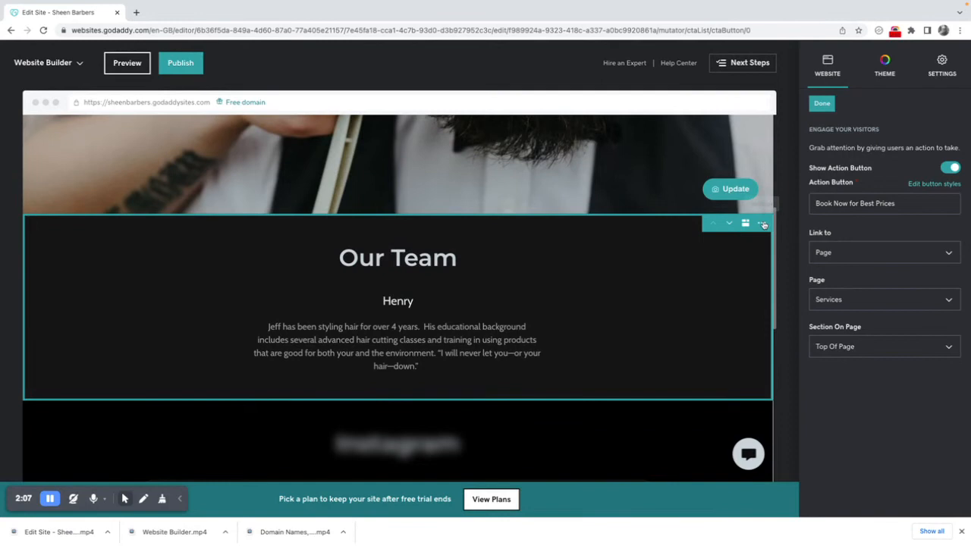
Delete the entire Our Team section from the homepage and confirm.
left_click(762, 223)
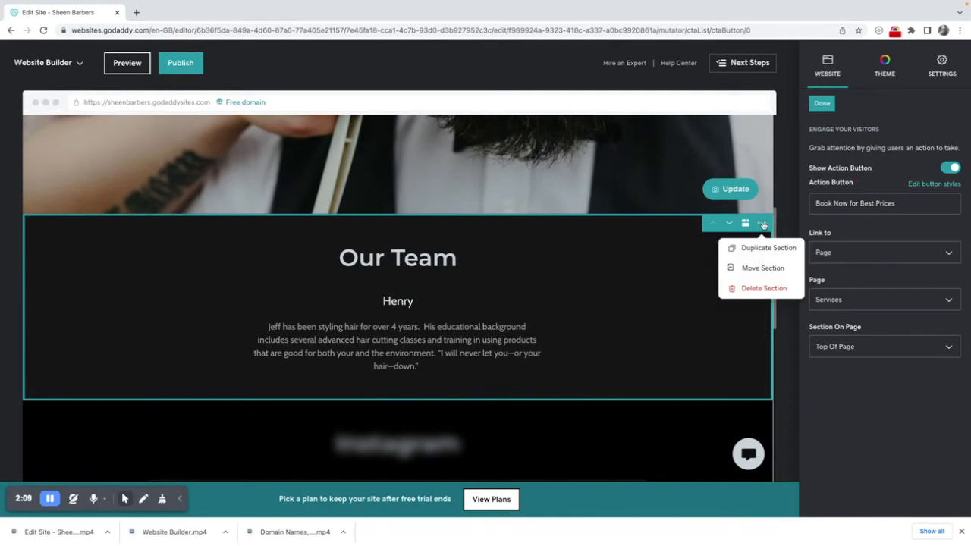
left_click(763, 289)
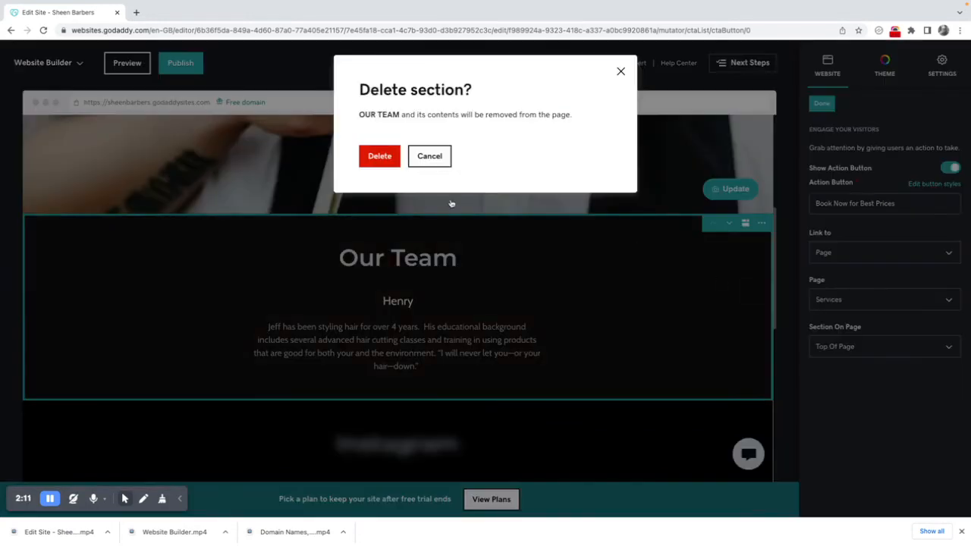
left_click(379, 155)
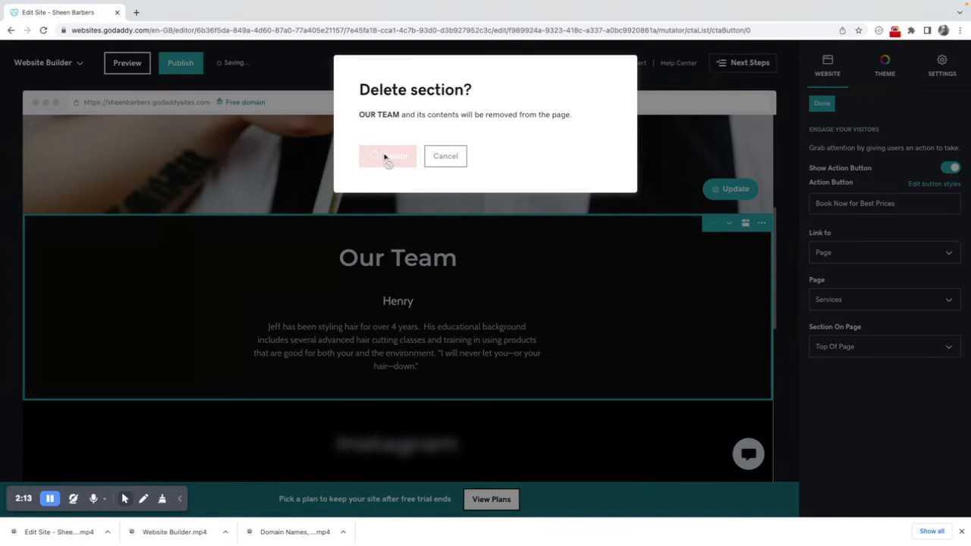
left_click(387, 156)
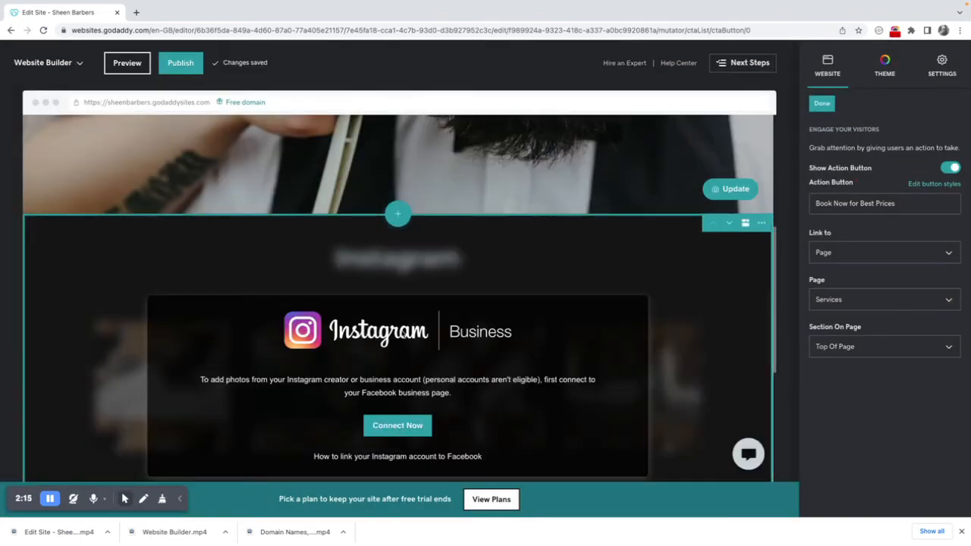
Bring up the layout presets for the social media icons section above the footer.
scroll("down", 3)
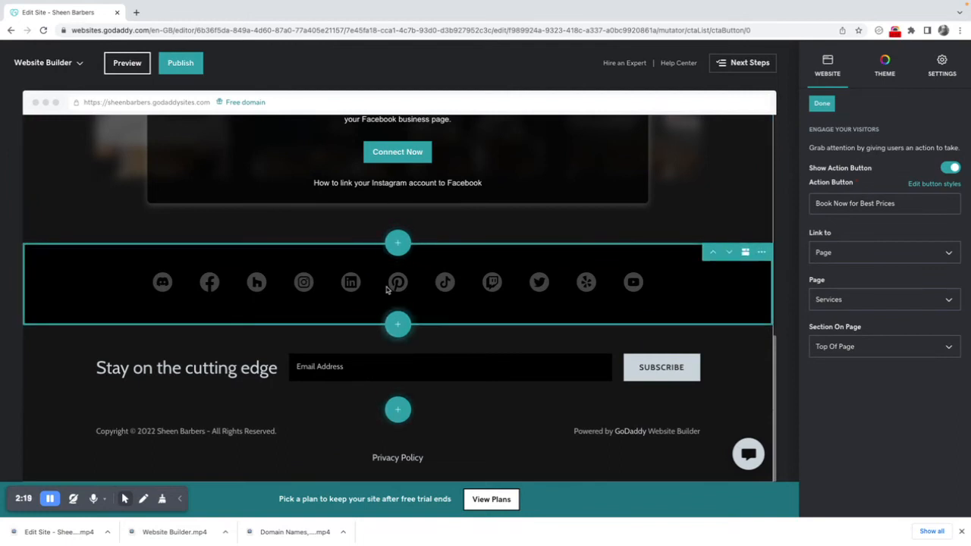
mouse_move(529, 282)
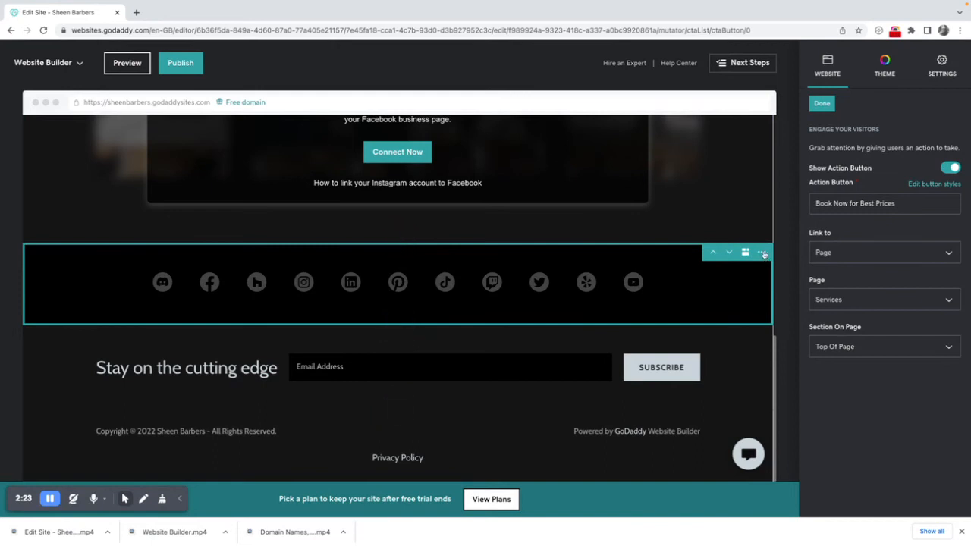
left_click(762, 252)
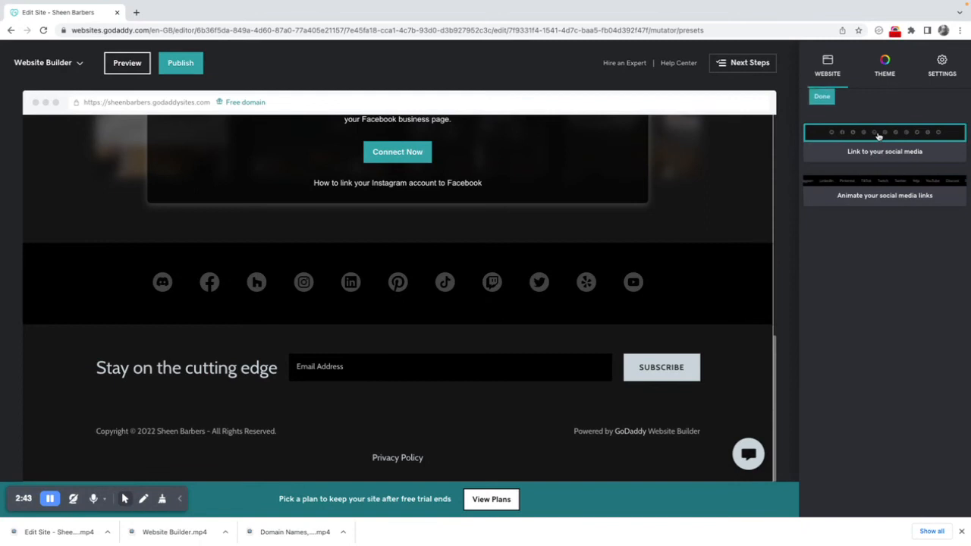
Choose the 'Link to your social media' preset and set its Section Title to 'Let's get social'.
left_click(822, 96)
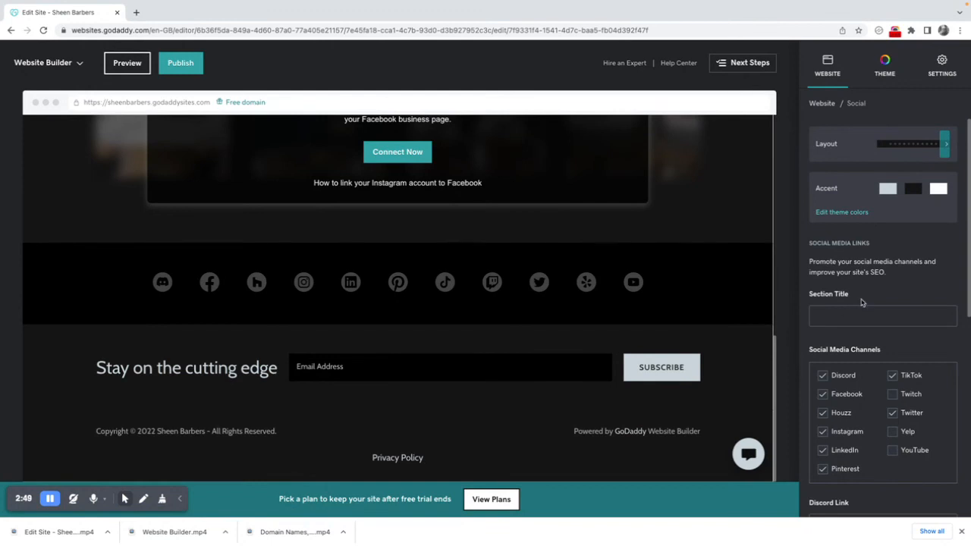
scroll("down", 3)
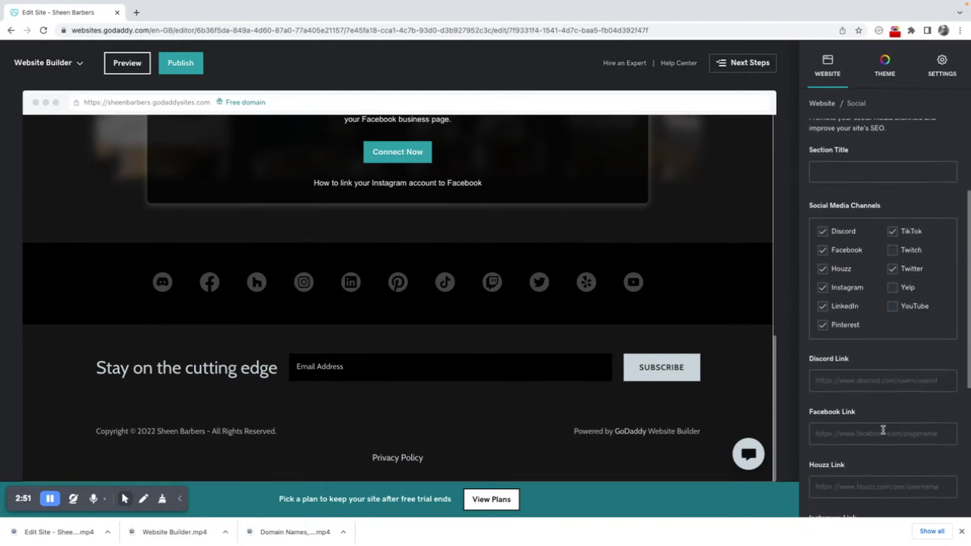
scroll("down", 3)
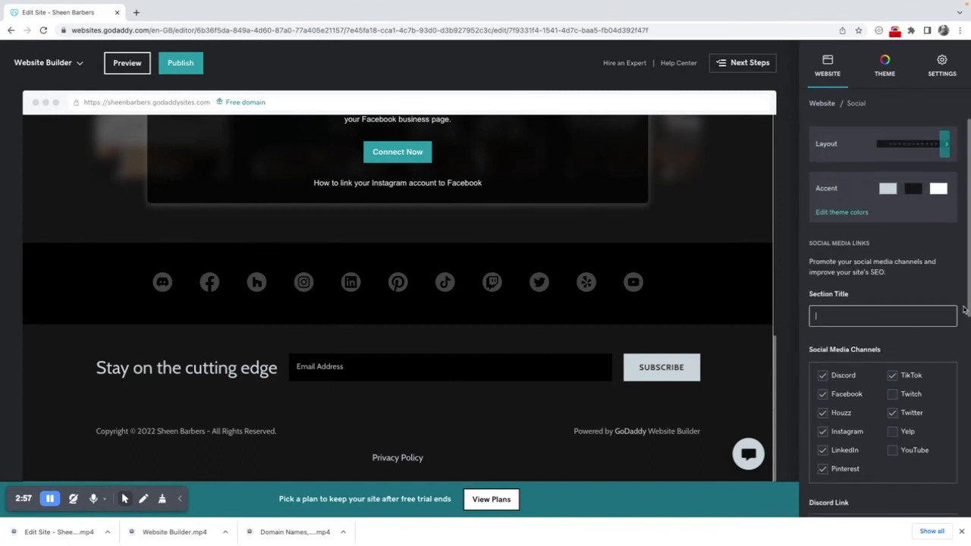
type("Let's get s")
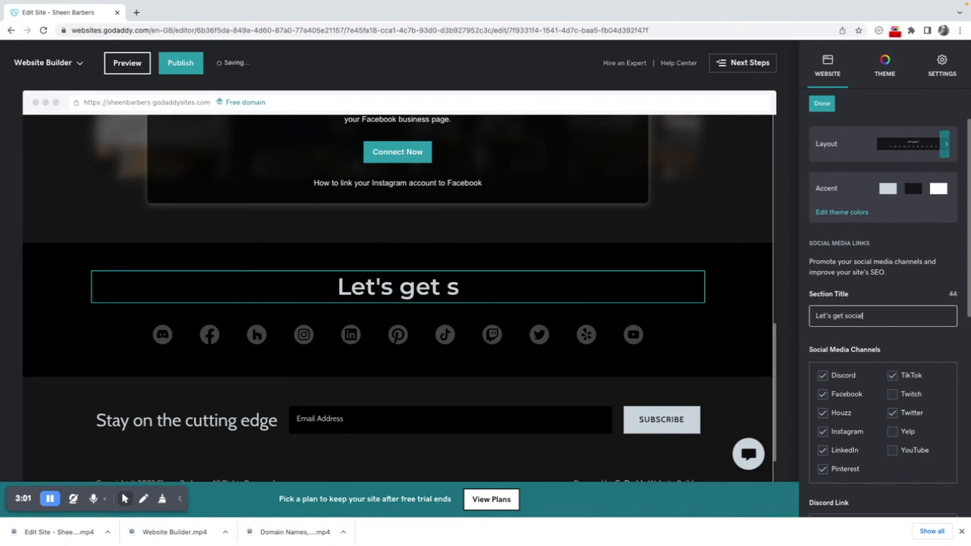
type("ocial")
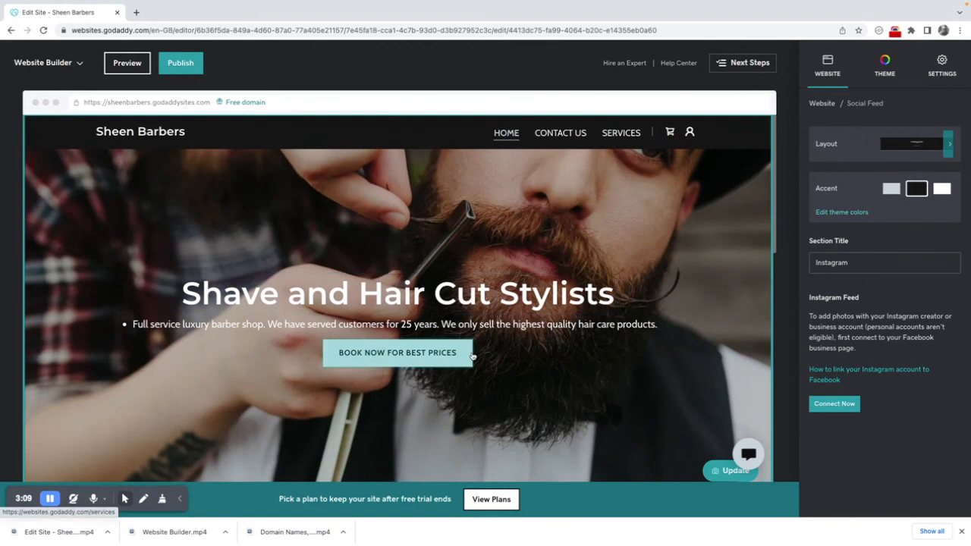
mouse_move(468, 378)
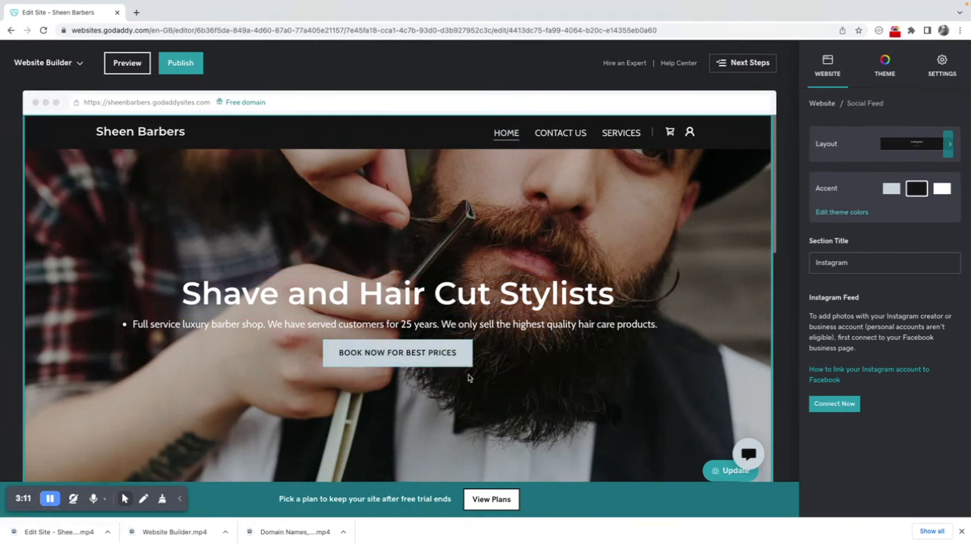
mouse_move(431, 392)
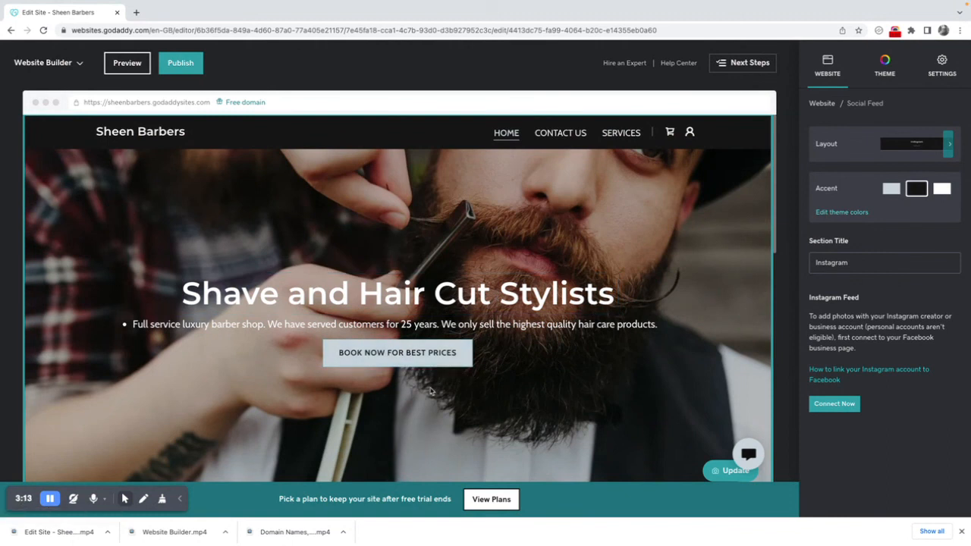